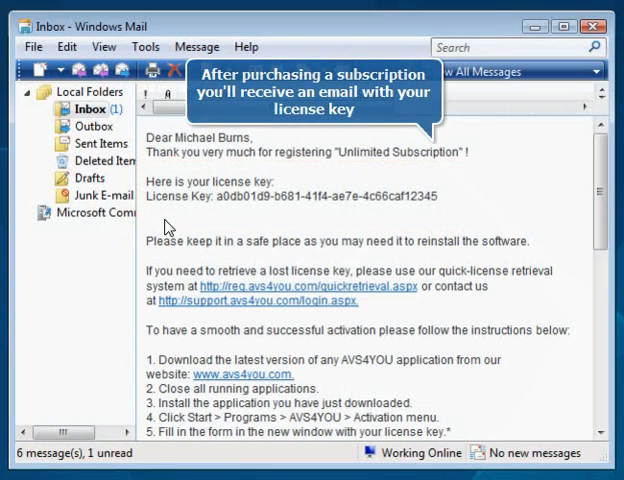
# Step: Select the license key in the subscription email and copy it
pyautogui.moveTo(188, 196); pyautogui.dragTo(436, 196)
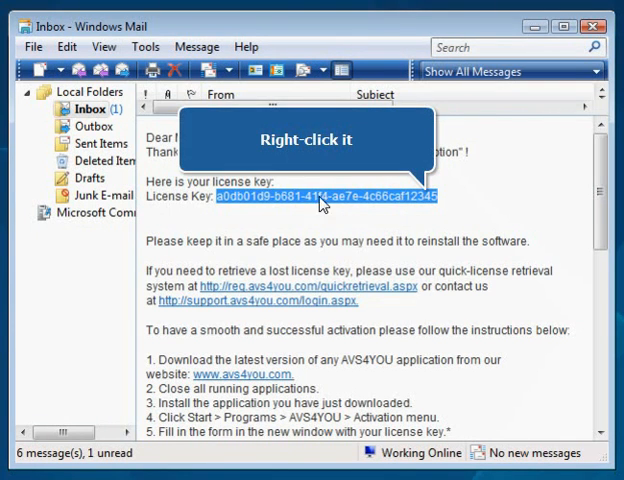
pyautogui.rightClick(320, 204)
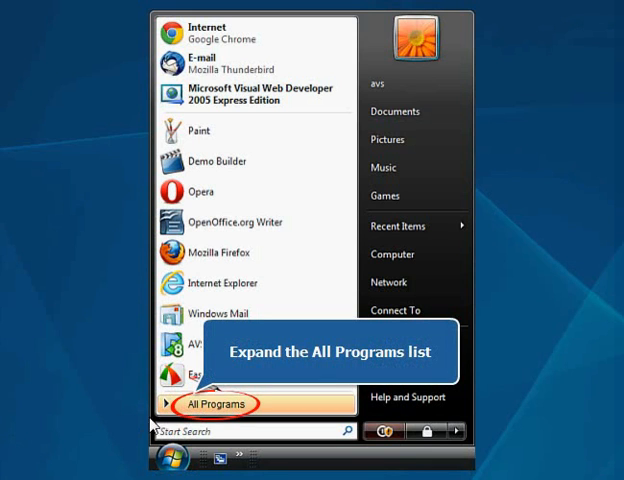
# Step: Launch the AVS4YOU Activation tool from the Start menu's program list
pyautogui.click(200, 408)
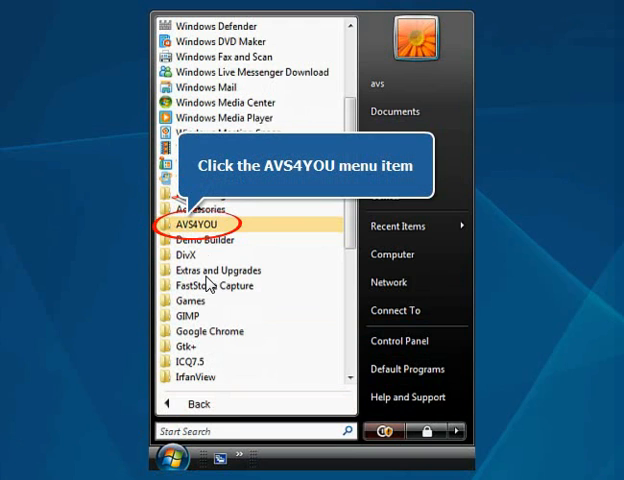
pyautogui.click(196, 224)
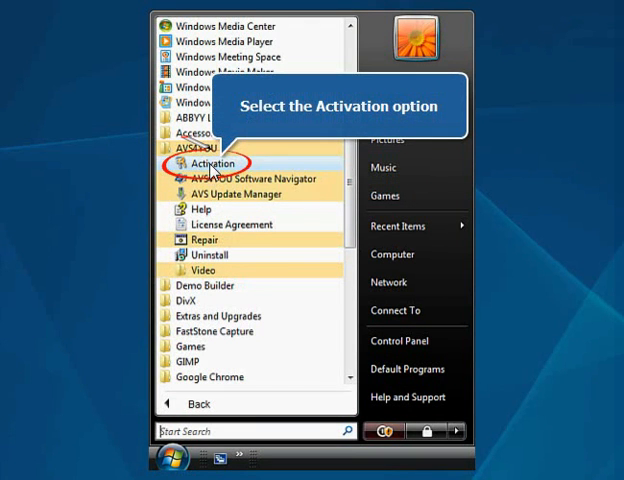
pyautogui.click(212, 164)
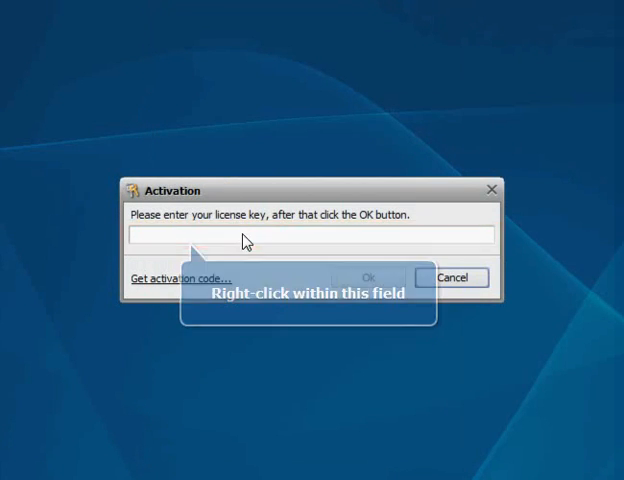
# Step: Paste the copied license key into the key field and submit it for registration
pyautogui.rightClick(244, 238)
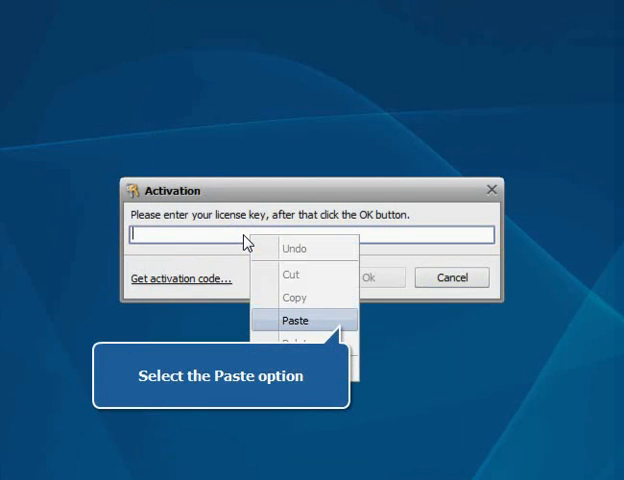
pyautogui.click(294, 320)
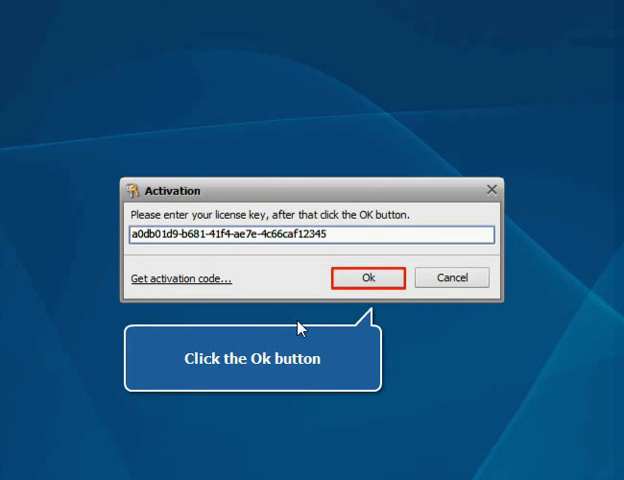
pyautogui.click(350, 276)
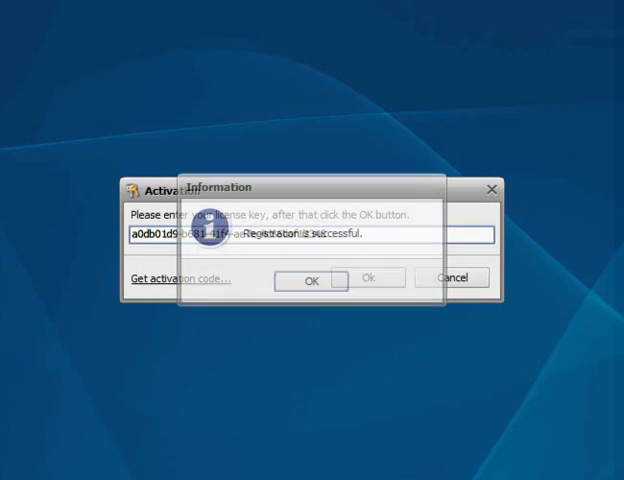